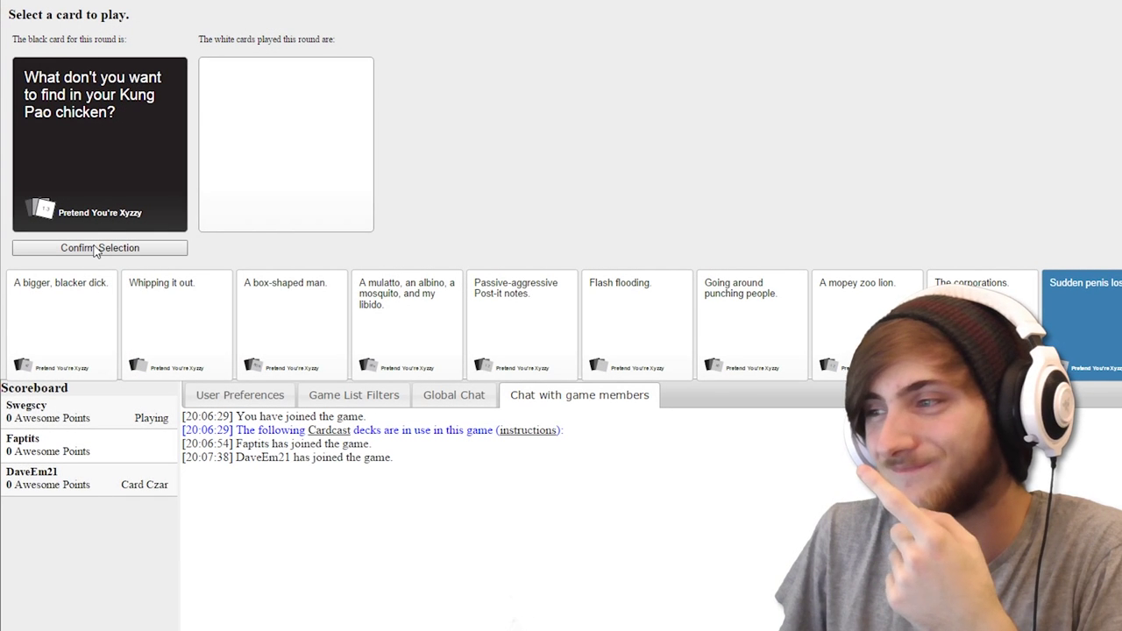
Step: Confirm the chosen white card for the Kung Pao chicken prompt
click(99, 247)
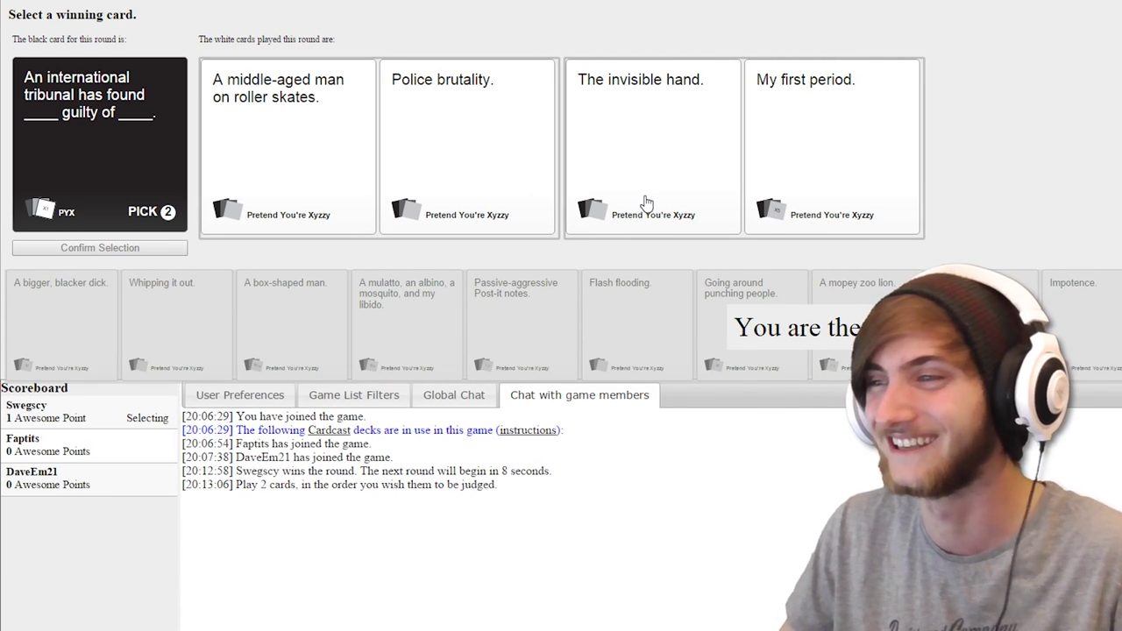
mouse_move(615, 179)
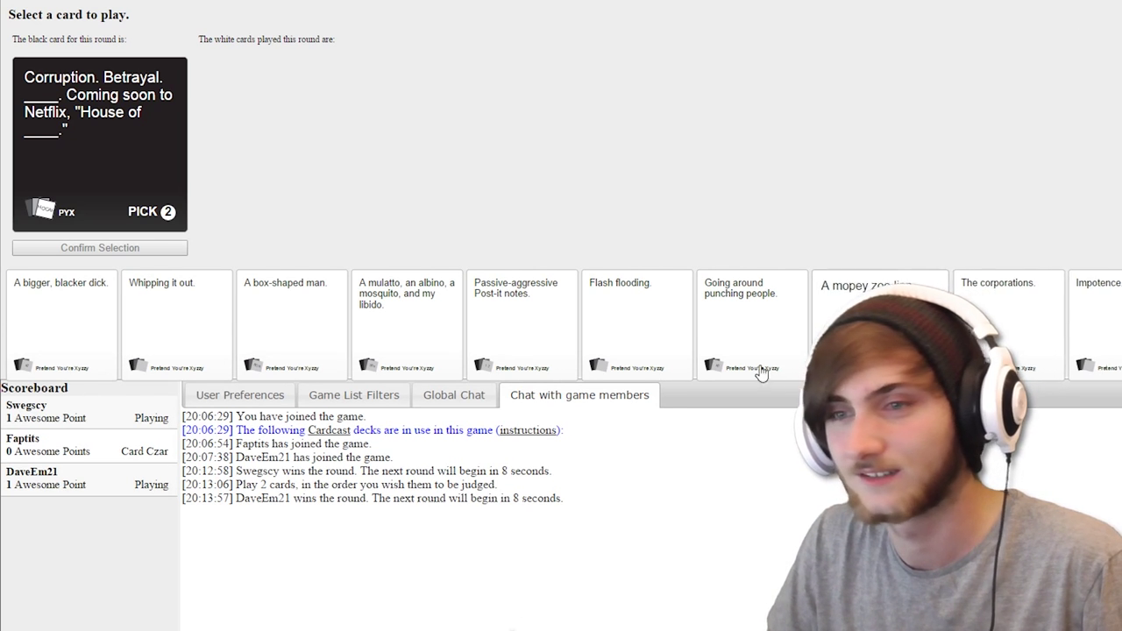
Step: Play 'Whipping it out.' and a second white card on the Netflix pick-2 prompt
click(162, 324)
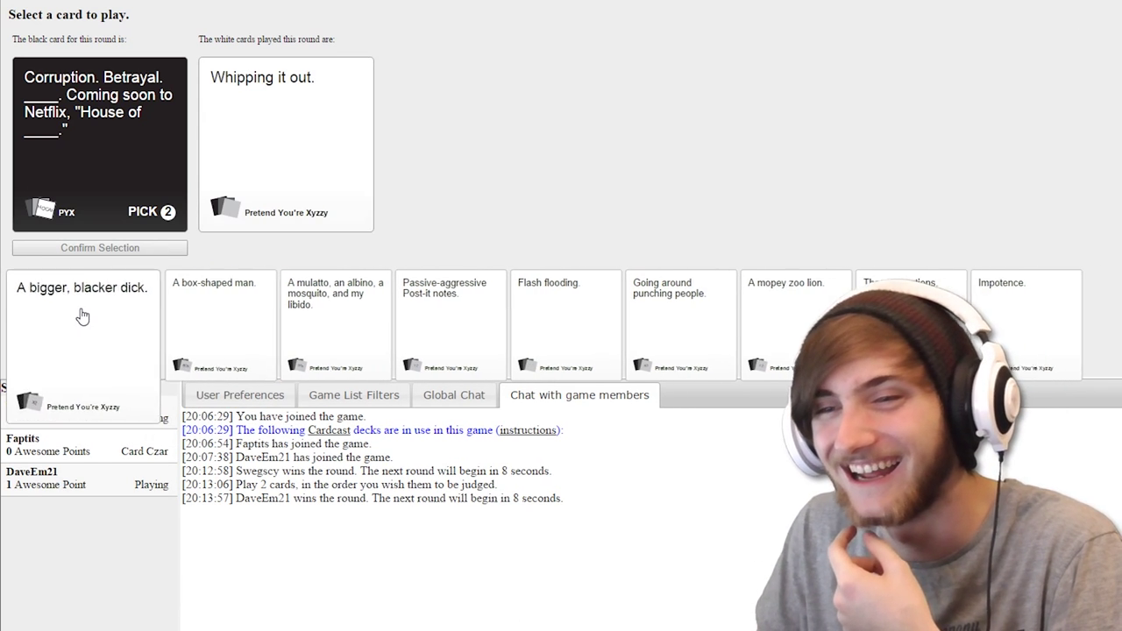
click(82, 316)
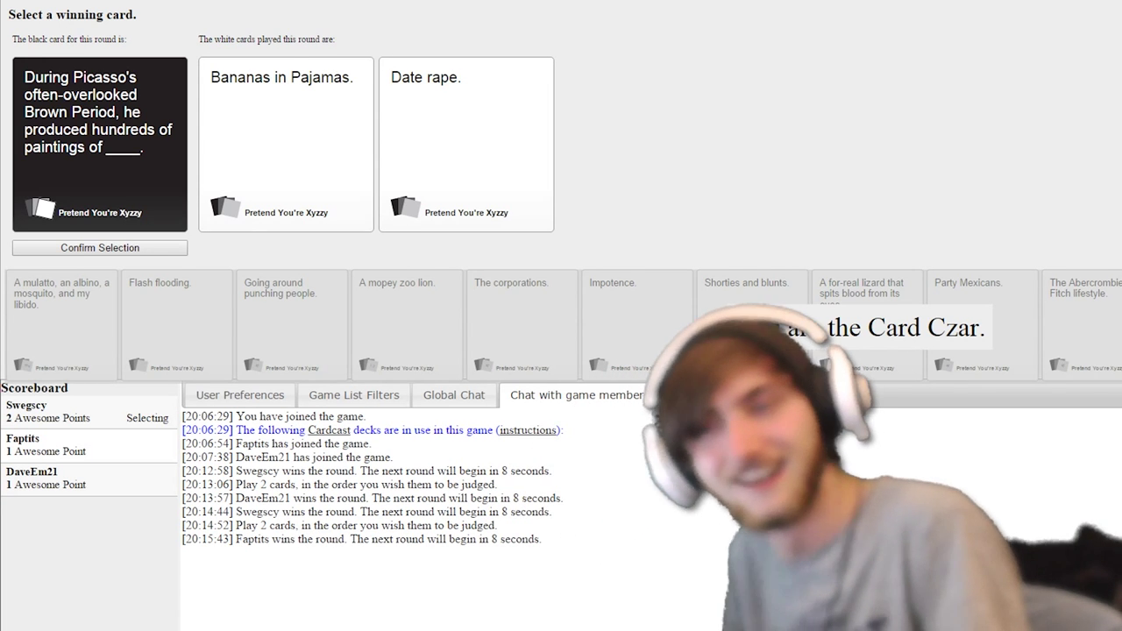
Step: As Card Czar, pick the winning answer for the Picasso Brown Period card
click(466, 144)
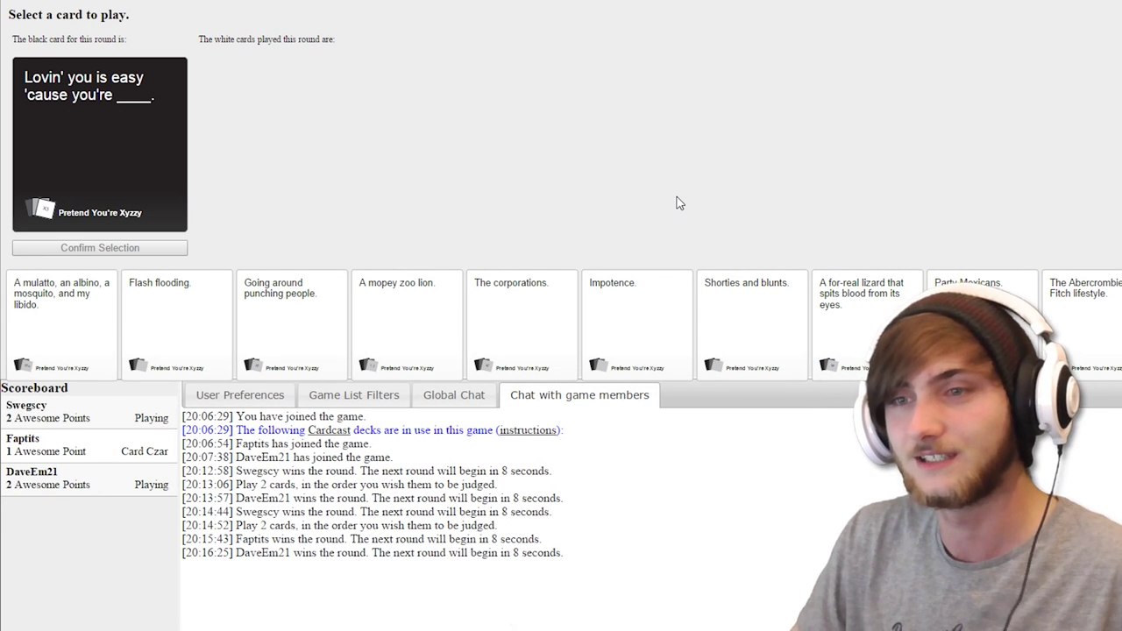
Step: Play and confirm 'Party Mexicans.' for the Lovin' you round, then judge the following rounds' winners
click(982, 324)
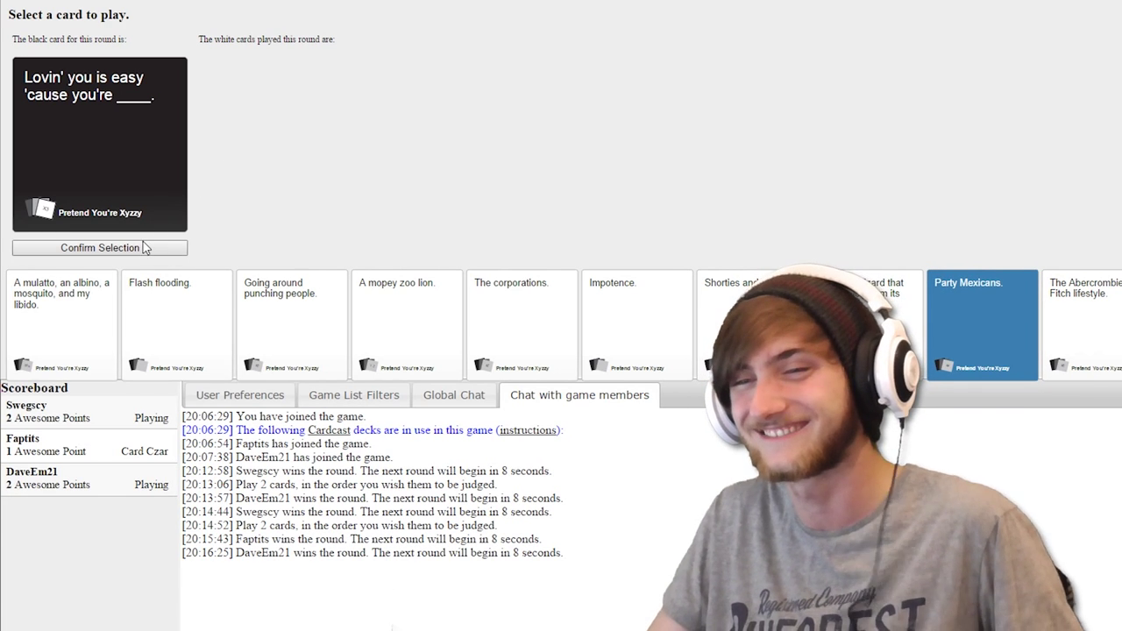
click(98, 247)
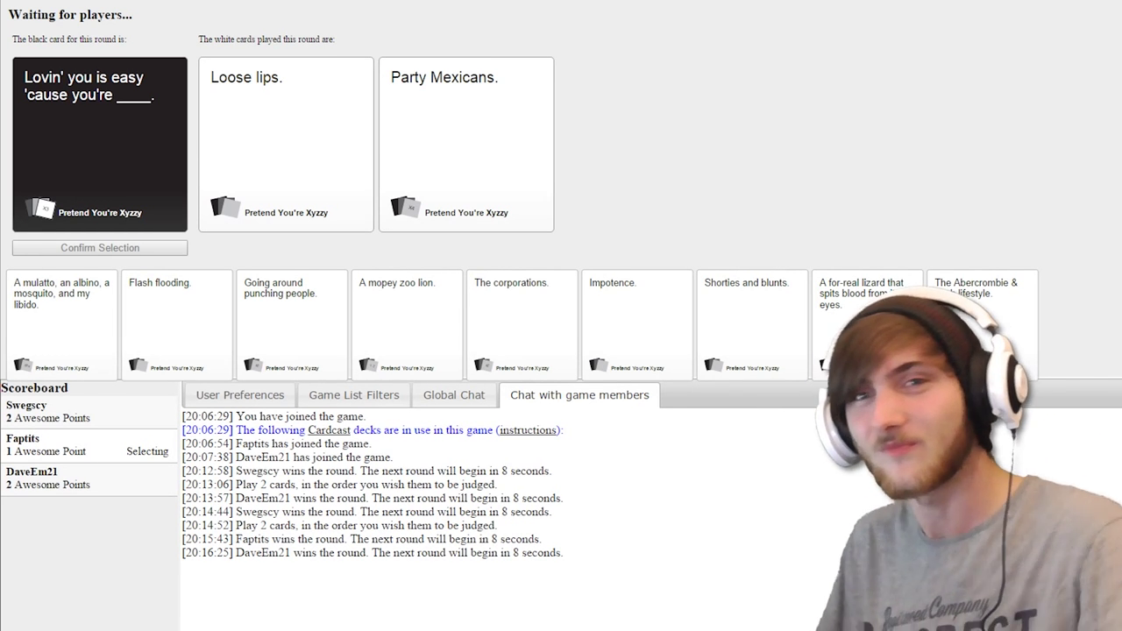
click(466, 144)
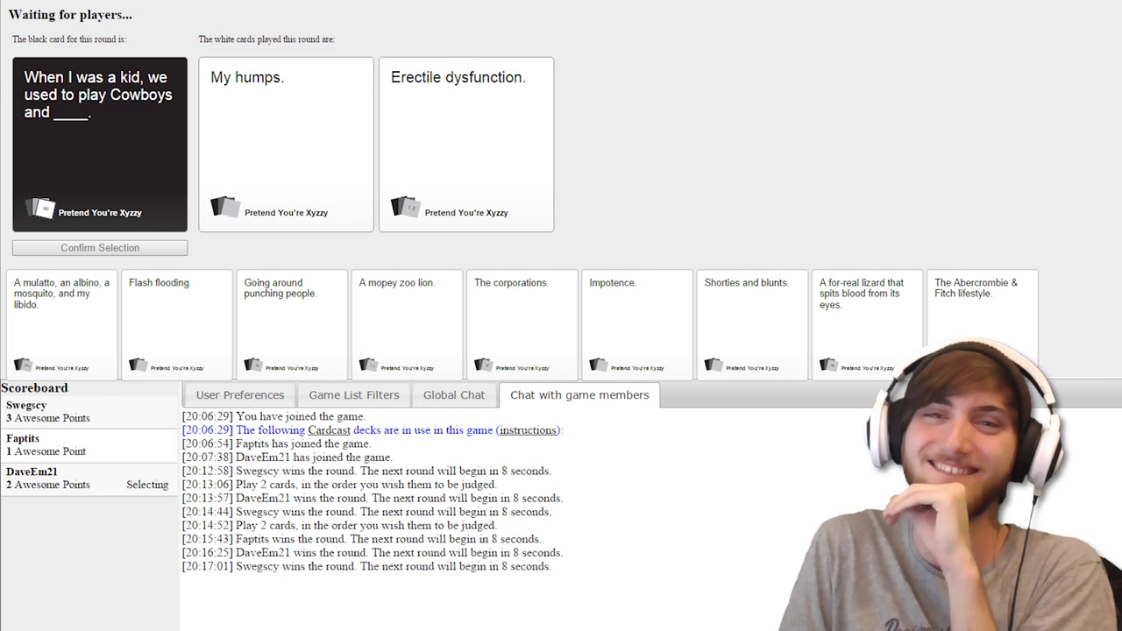
click(466, 144)
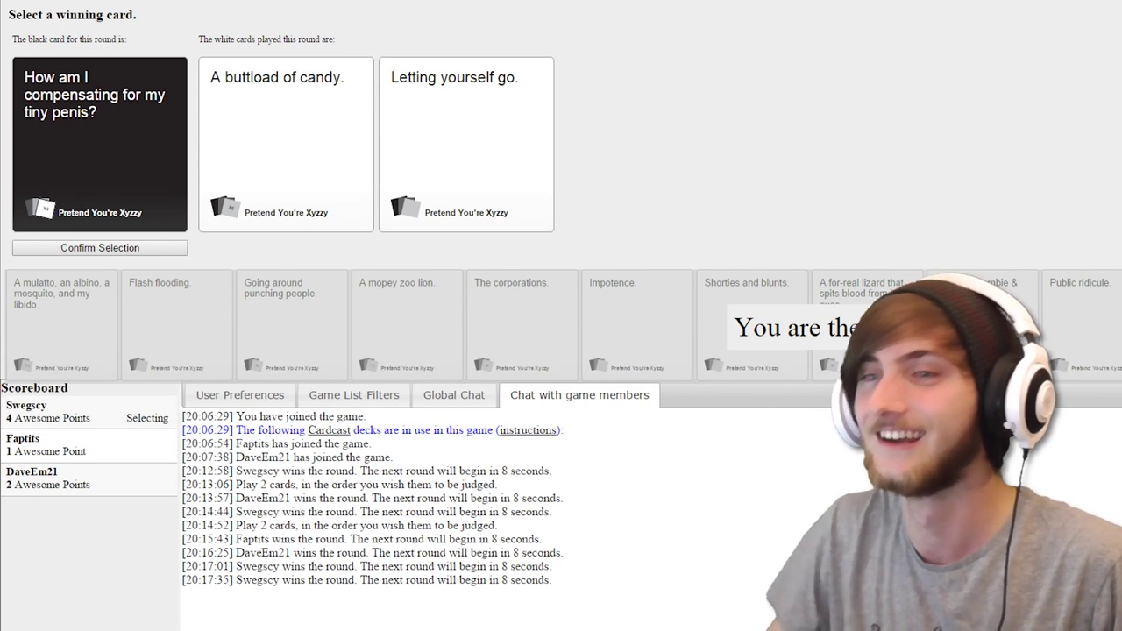
mouse_move(312, 156)
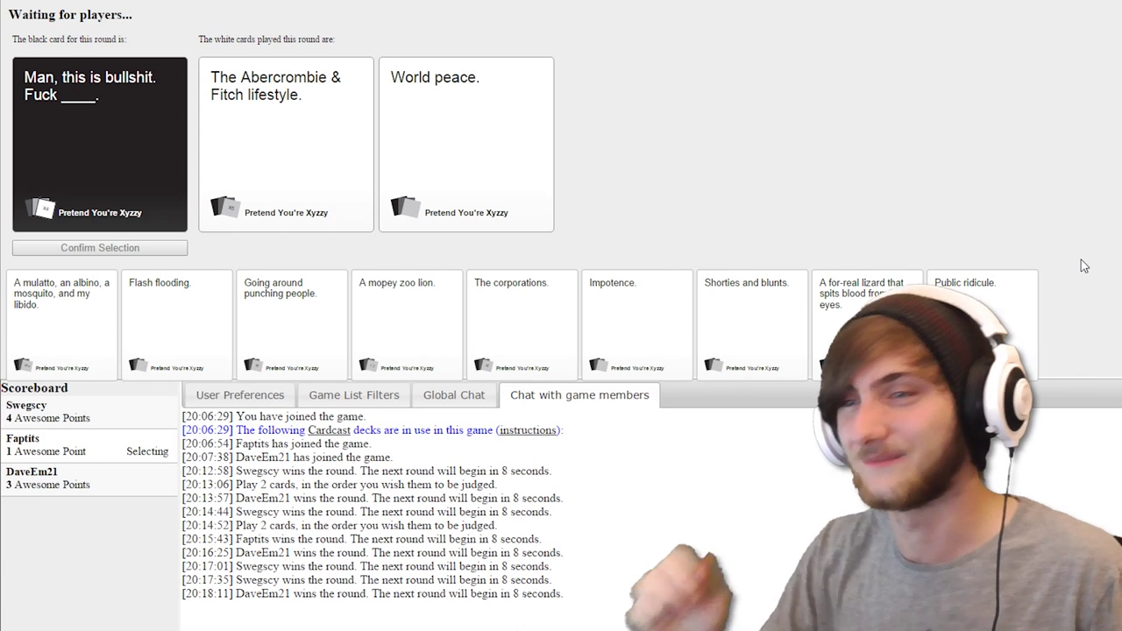
mouse_move(1063, 267)
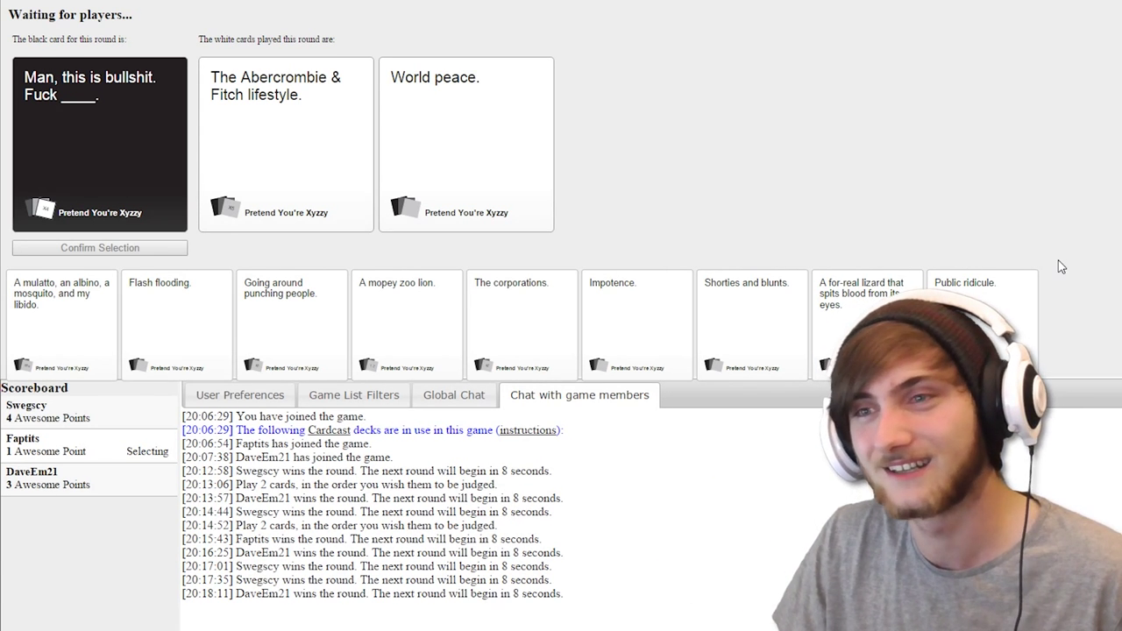
Step: As Card Czar, pick a winning white card for the compensating prompt
click(467, 140)
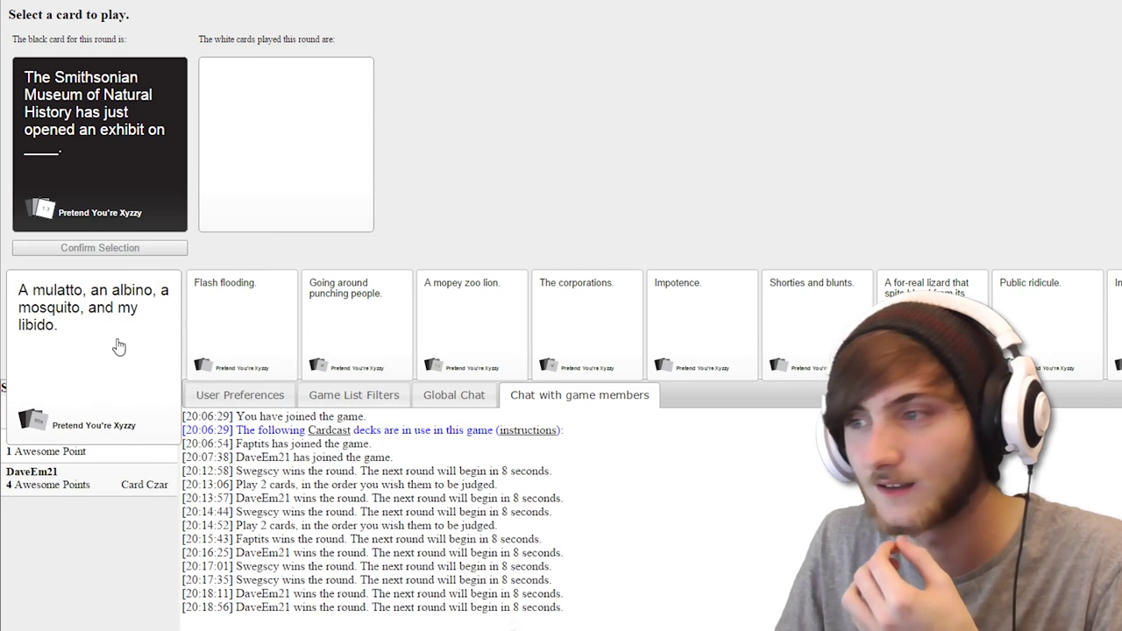
Step: Play and confirm the blood-spitting lizard card for the Smithsonian exhibit prompt
click(867, 294)
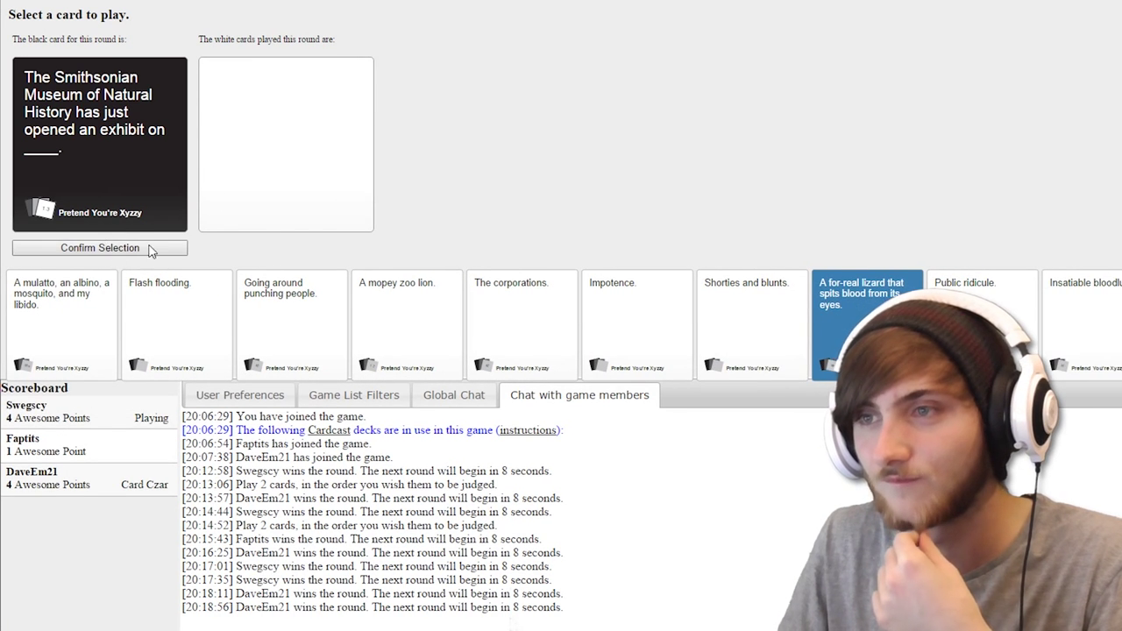
click(98, 247)
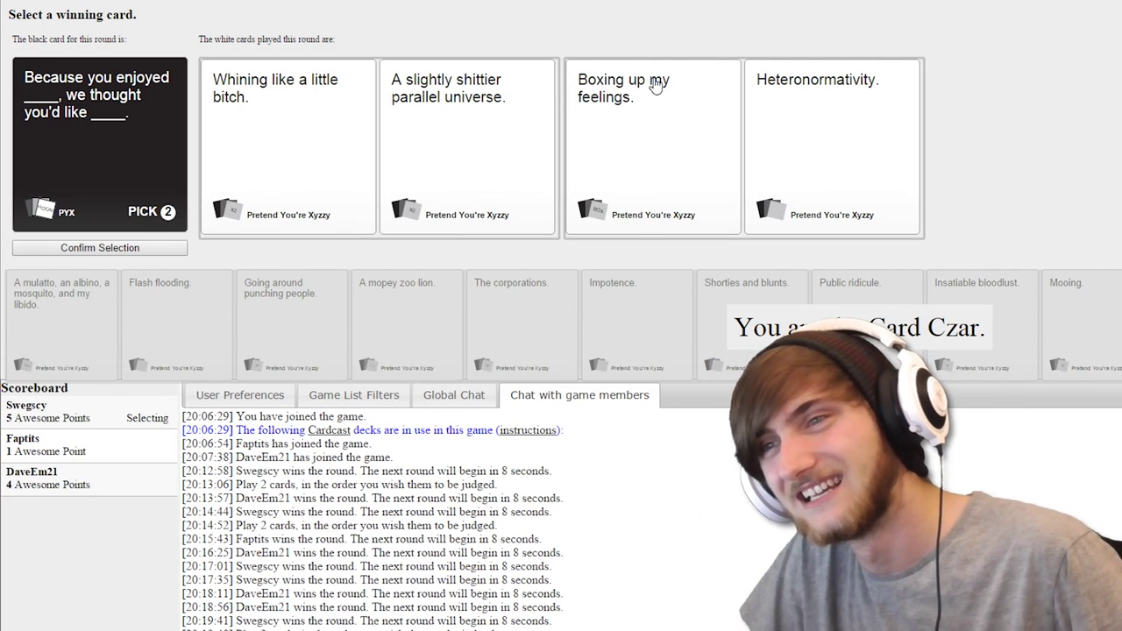
Step: Pick the winning answer pair for the 'Because you enjoyed' black card
click(466, 147)
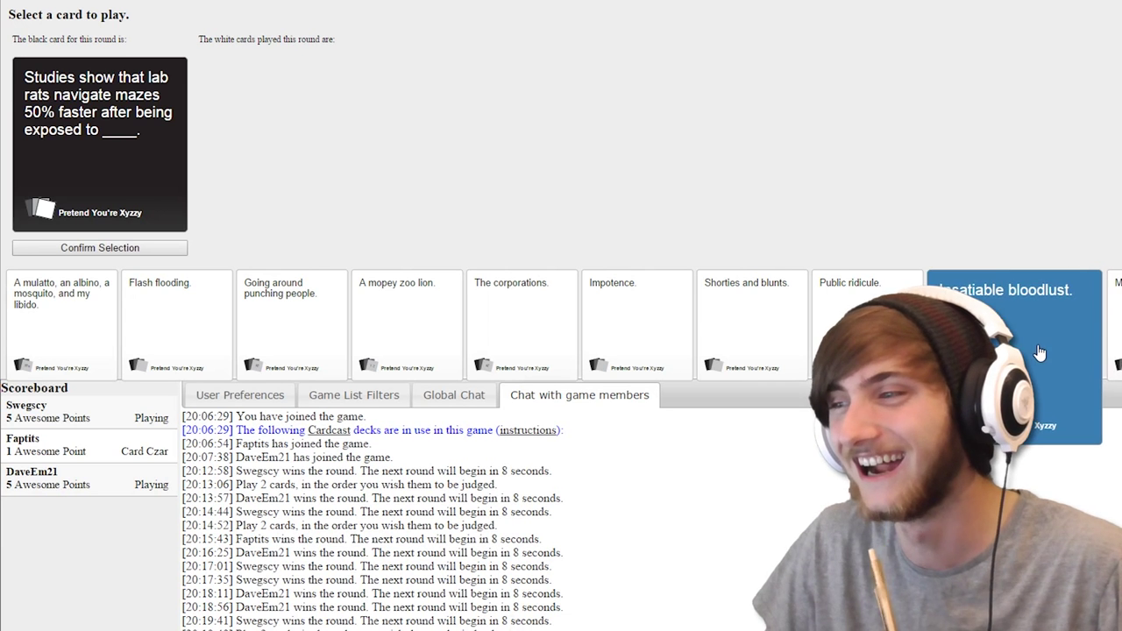
Step: Play 'Mooing.' for the lab-rats maze black card and confirm it
click(1040, 354)
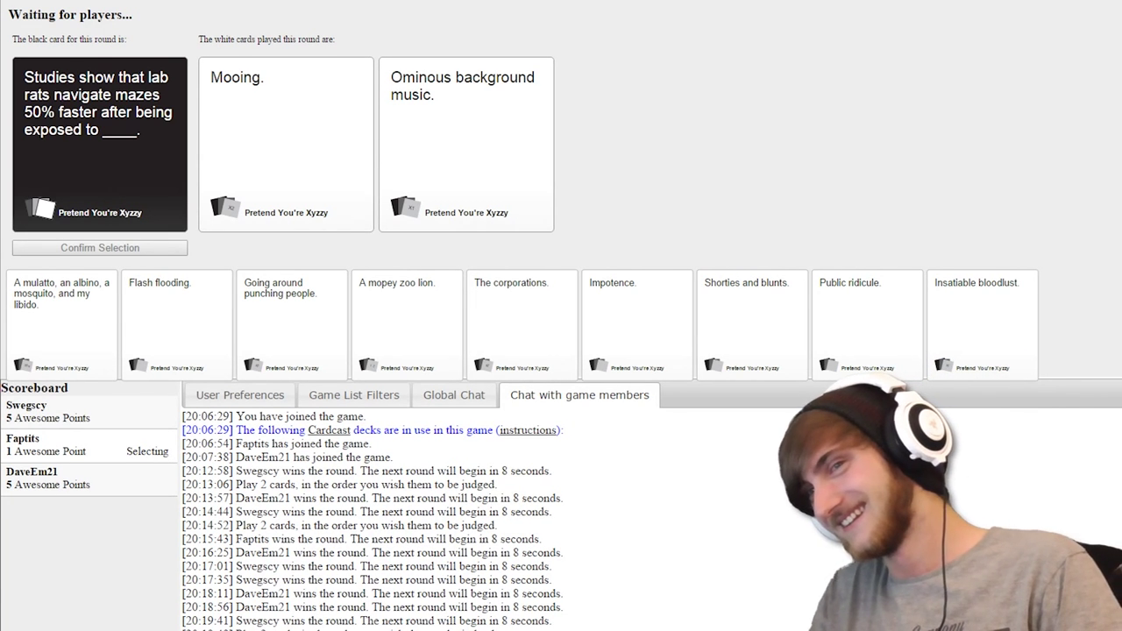
click(286, 144)
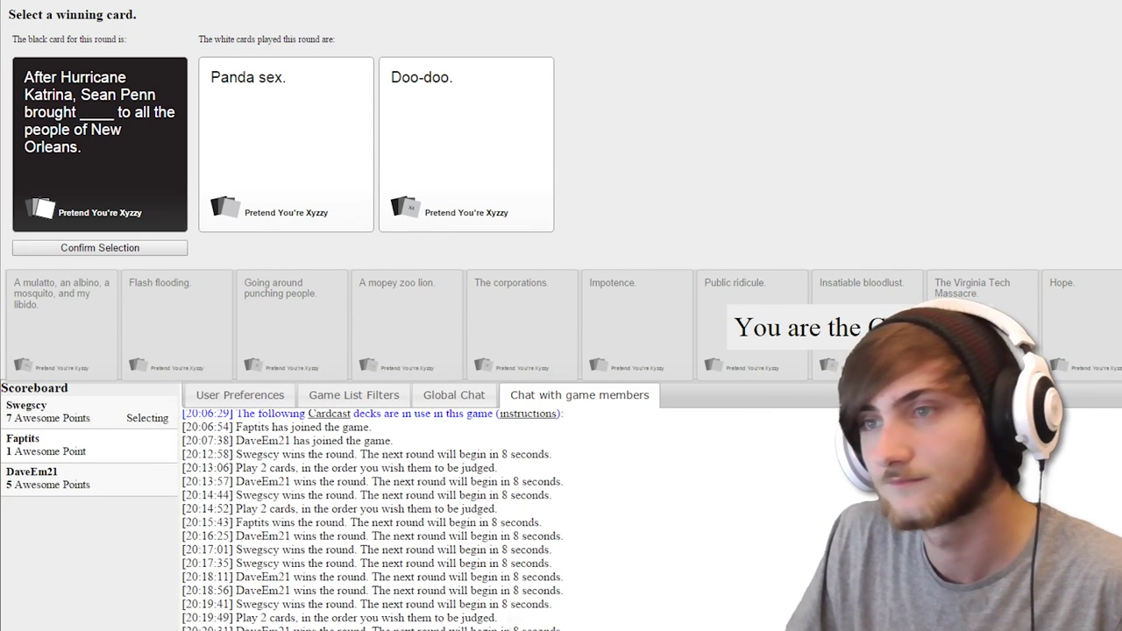
Step: Choose a winning answer between 'Panda sex.' and 'Doo-doo.' for the Katrina card
click(466, 143)
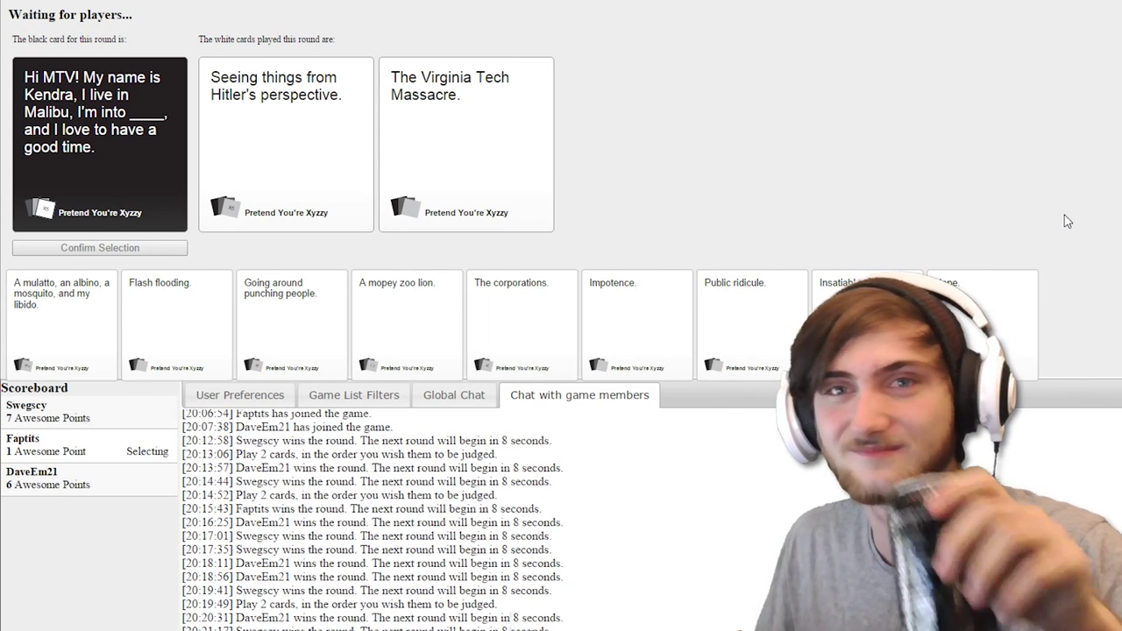
Step: Play 'The Virginia Tech Massacre' for the MTV Kendra black card
click(466, 144)
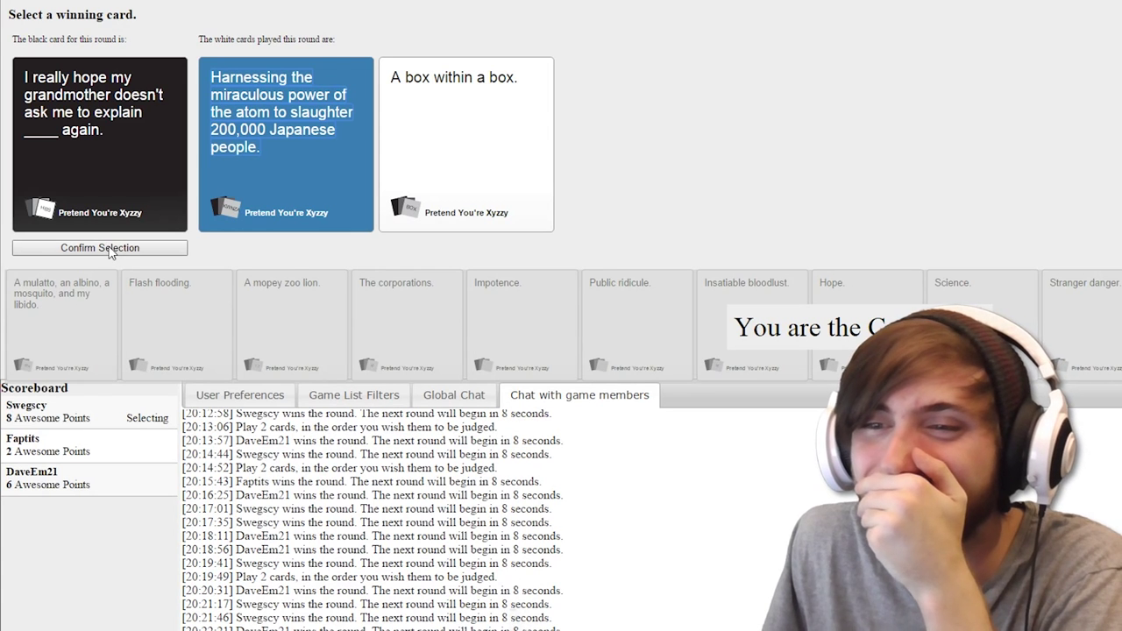
Step: As Card Czar, award the round to the atom-bomb card for the grandmother prompt
click(98, 247)
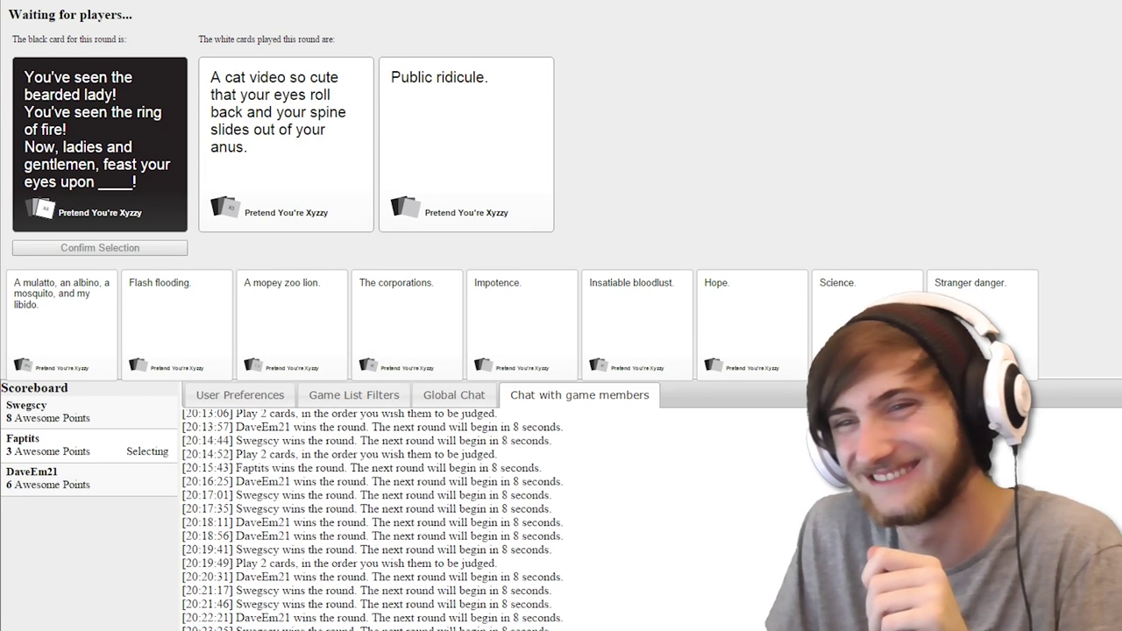
Step: Play 'Public ridicule.' for the bearded-lady black card and await the Czar's pick
click(466, 144)
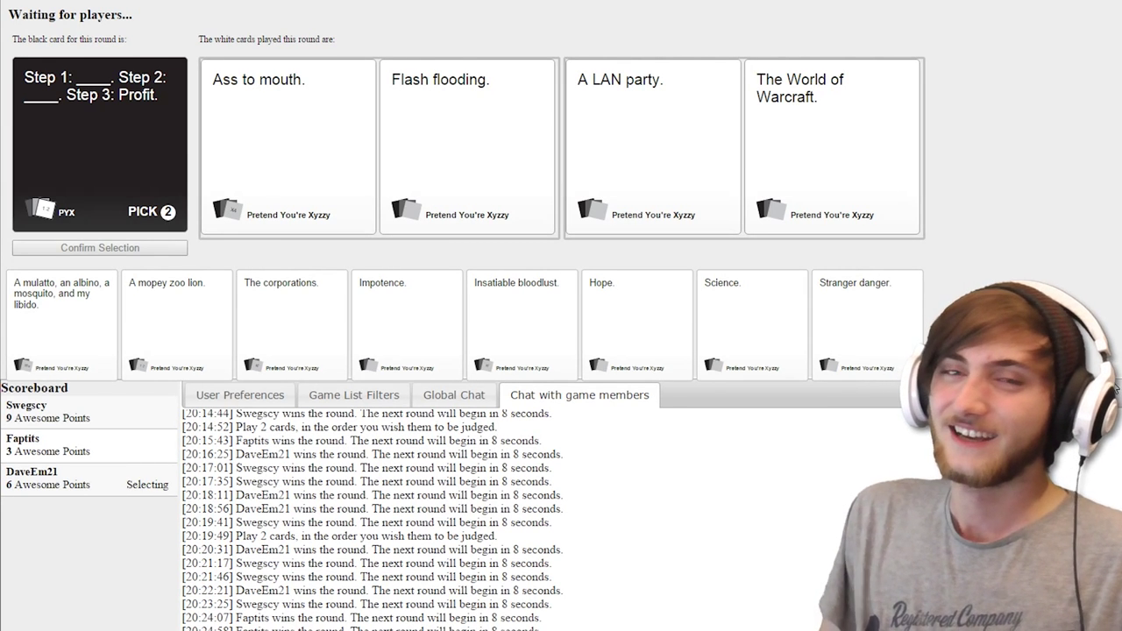
Step: Play 'Ass to mouth.' and 'Flash flooding.' for the Step 1/Step 2/Profit pick-2 card
click(466, 148)
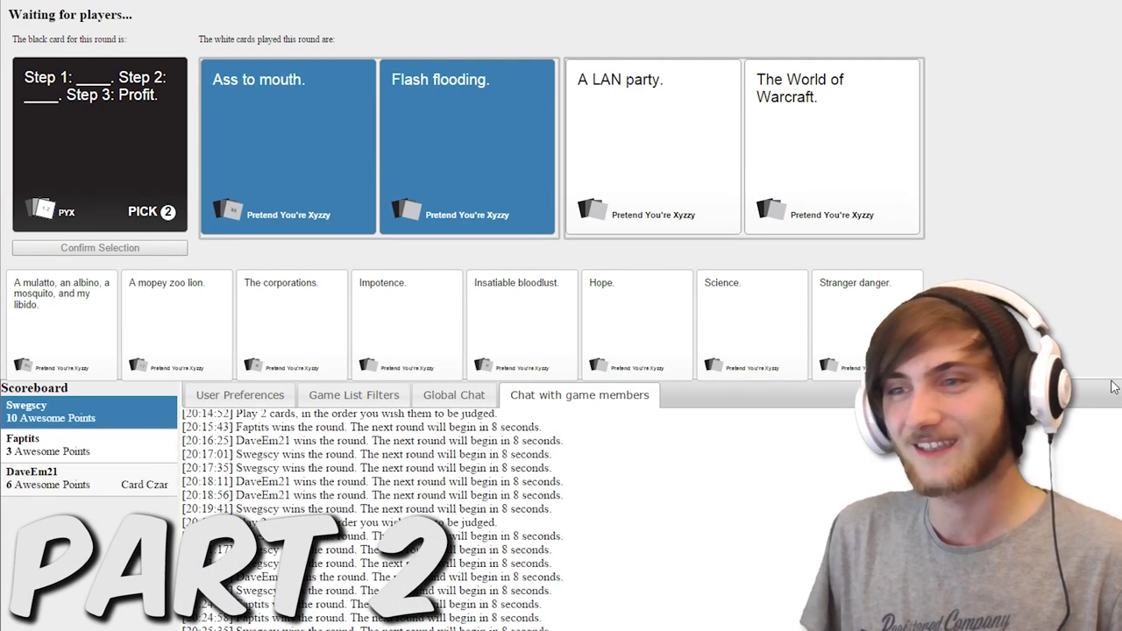